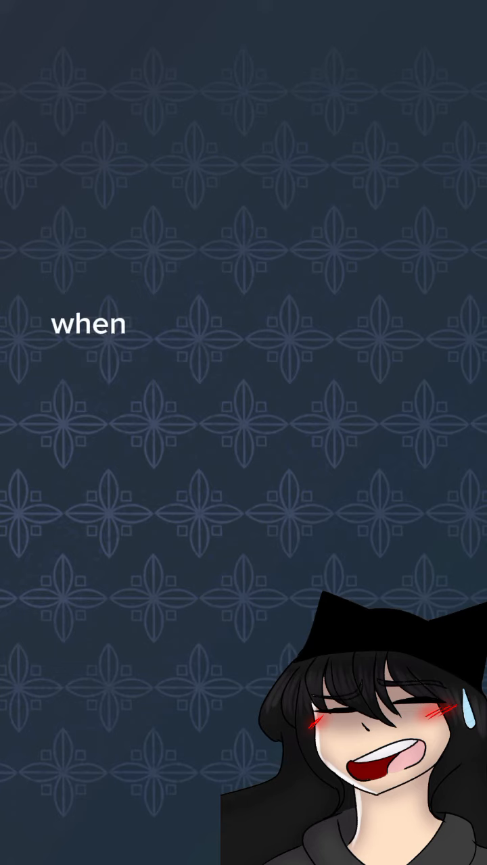
type("when part")
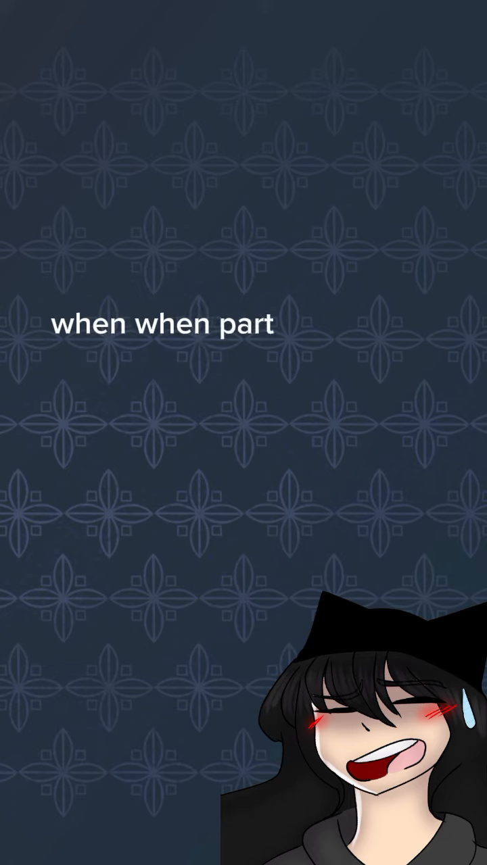